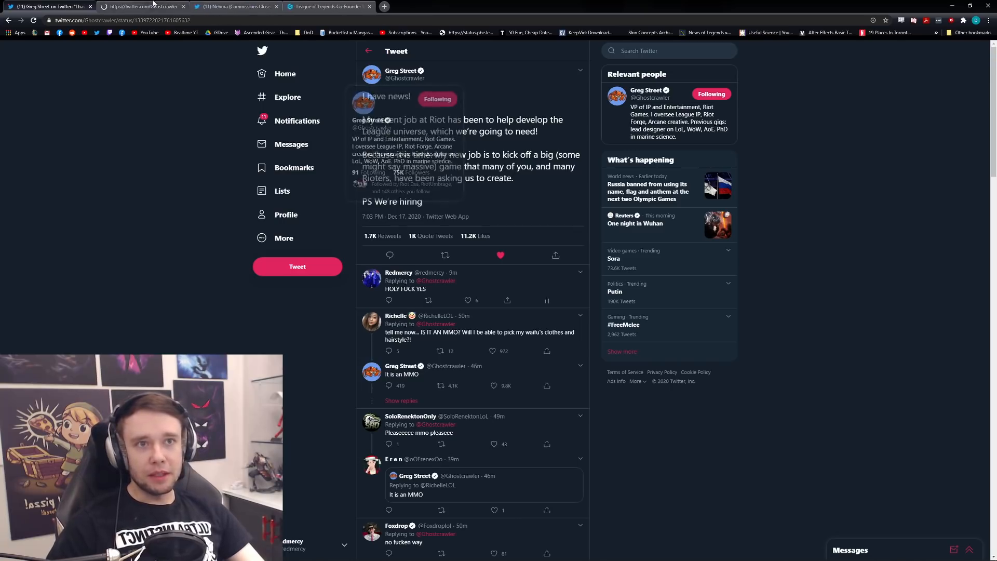
{"action": "left_click", "coordinate": [404, 74]}
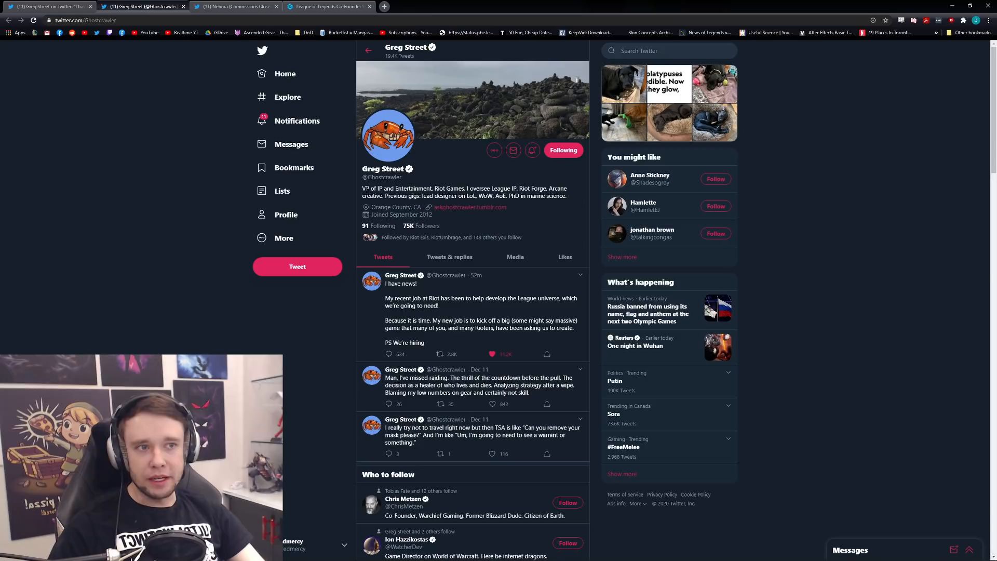
{"action": "double_click", "coordinate": [369, 189]}
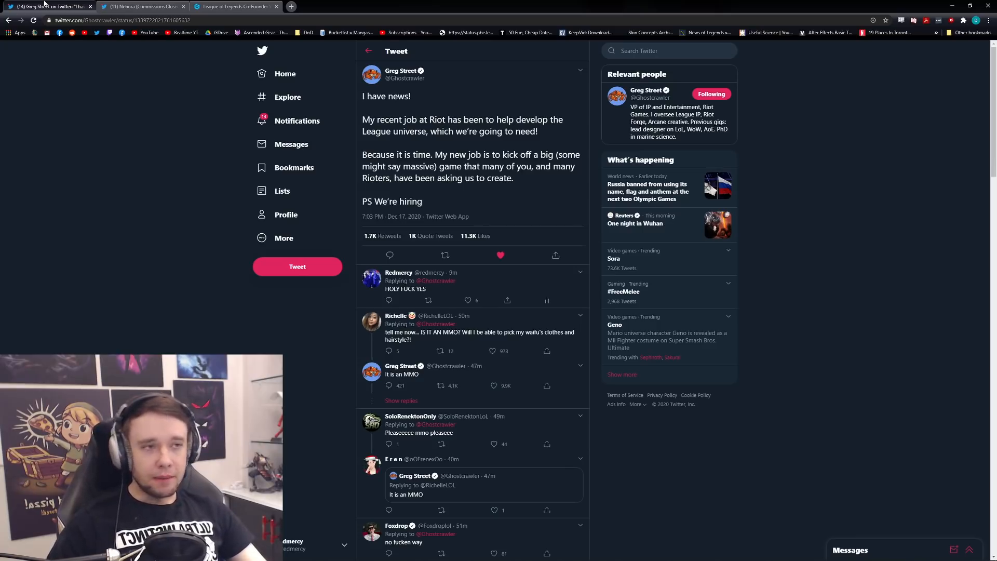
{"action": "double_click", "coordinate": [387, 96]}
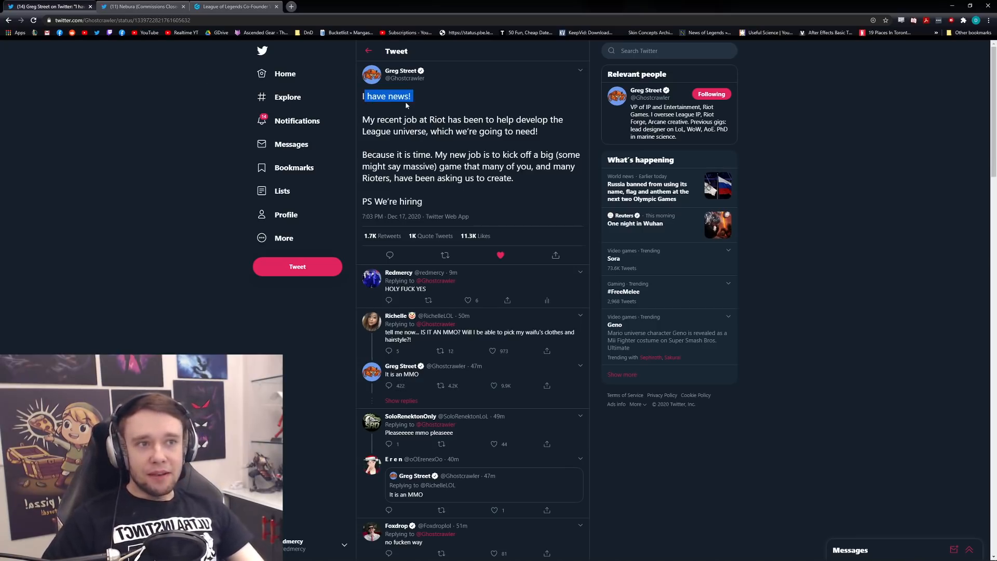
{"action": "mouse_move", "coordinate": [154, 153]}
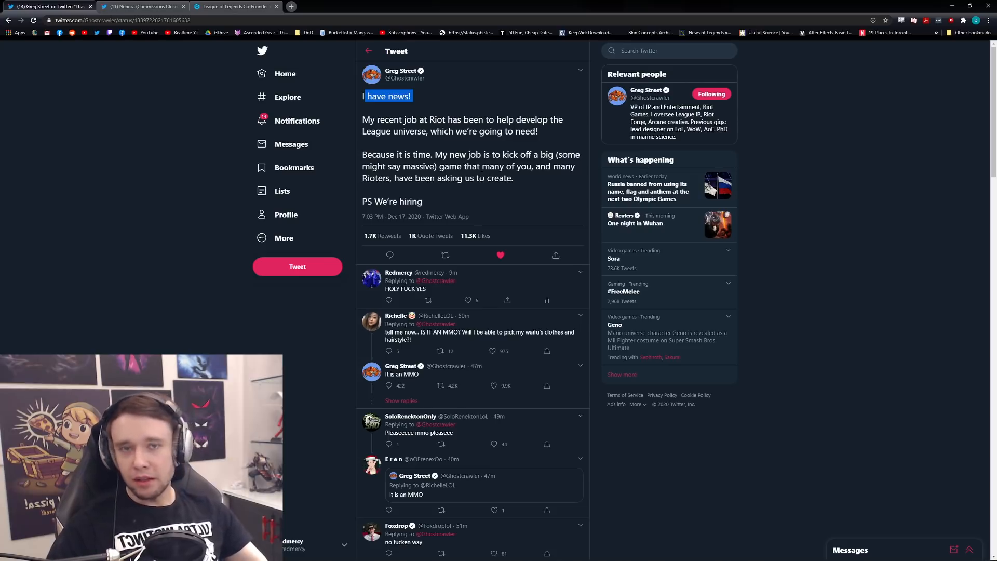
{"action": "mouse_move", "coordinate": [544, 189]}
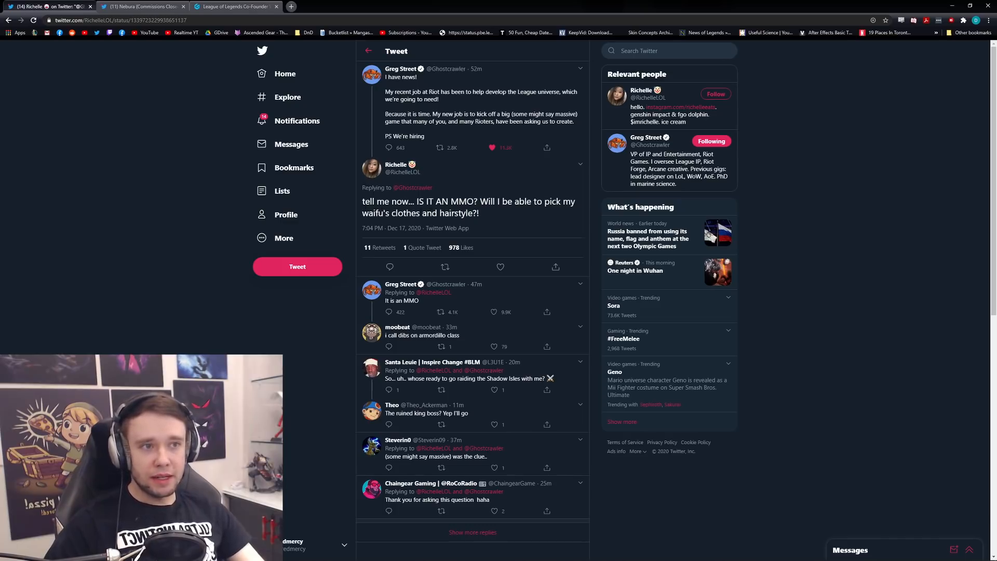
{"action": "mouse_move", "coordinate": [488, 297]}
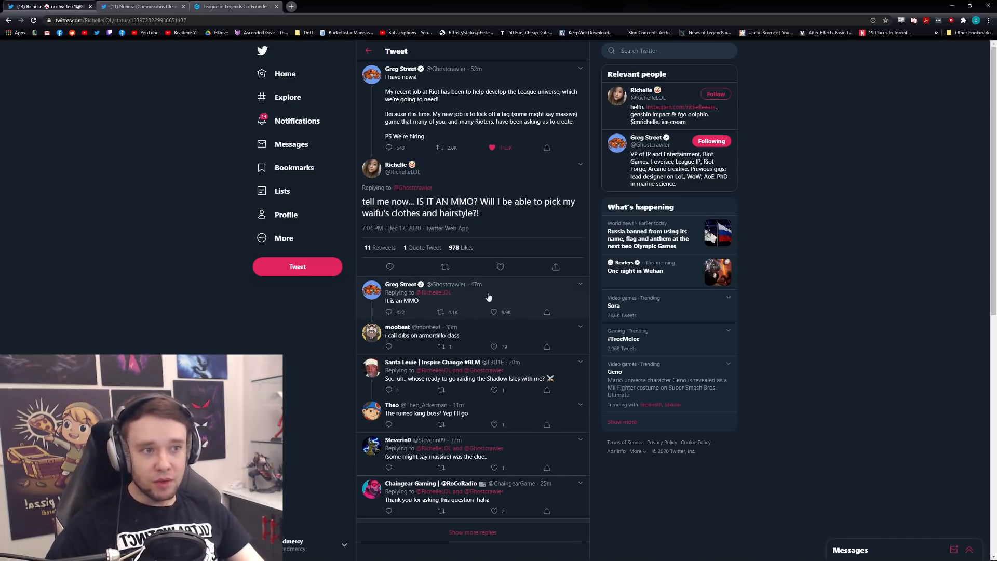
Step: View Greg Street's 'It is an MMO' reply, then switch to the Gamepur MMORPG article tab
{"action": "left_click", "coordinate": [403, 300]}
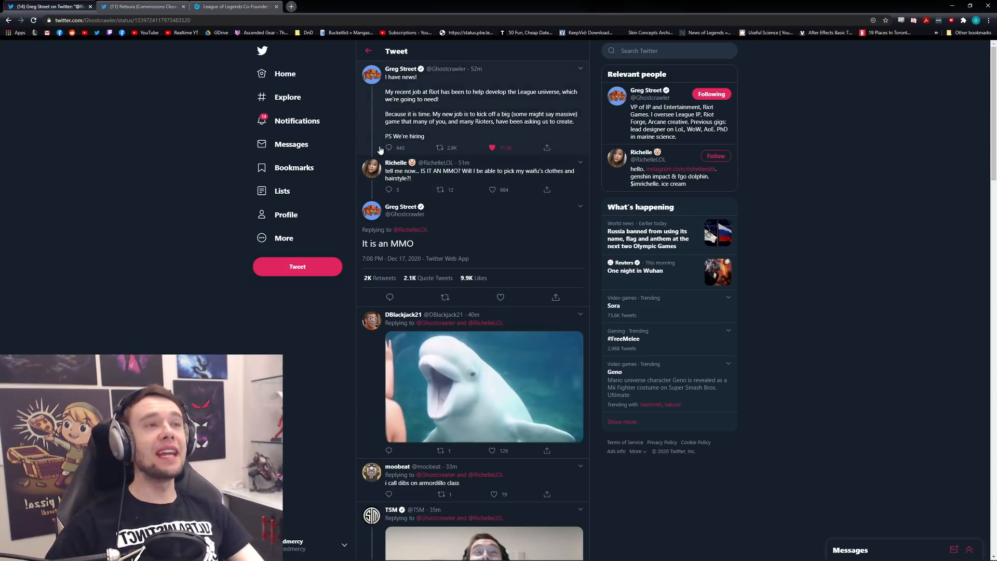
{"action": "left_click", "coordinate": [236, 6]}
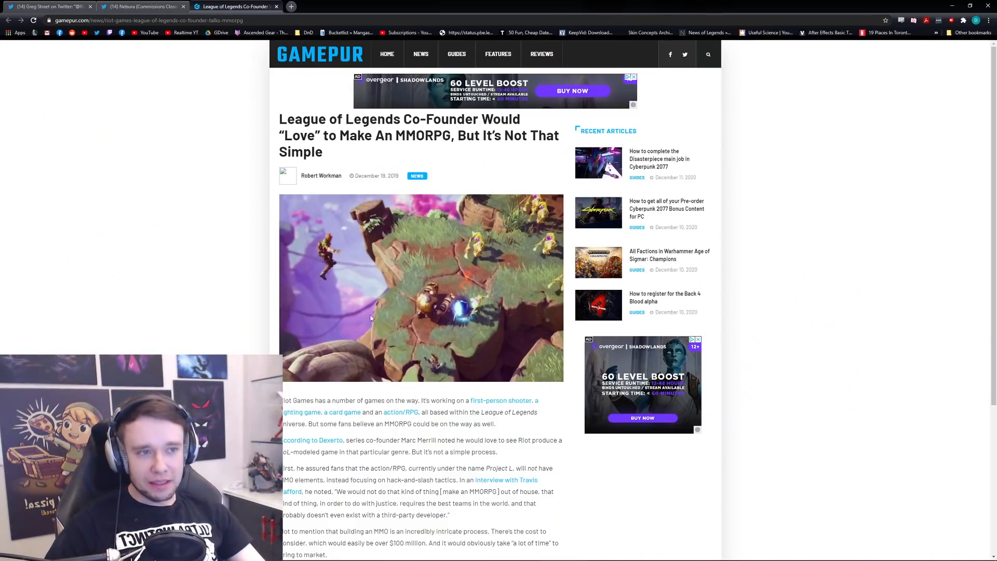
{"action": "mouse_move", "coordinate": [429, 245]}
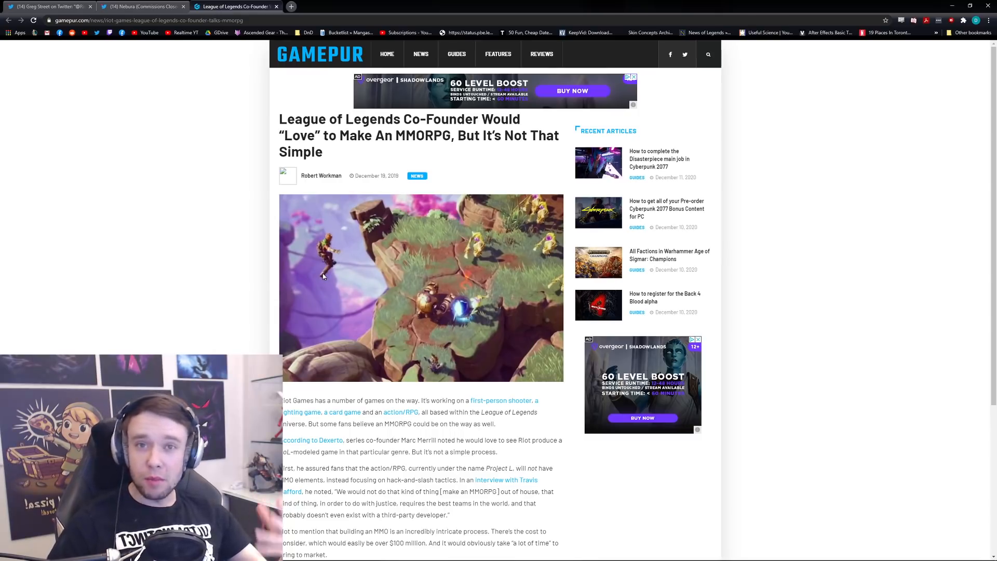
{"action": "mouse_move", "coordinate": [348, 286]}
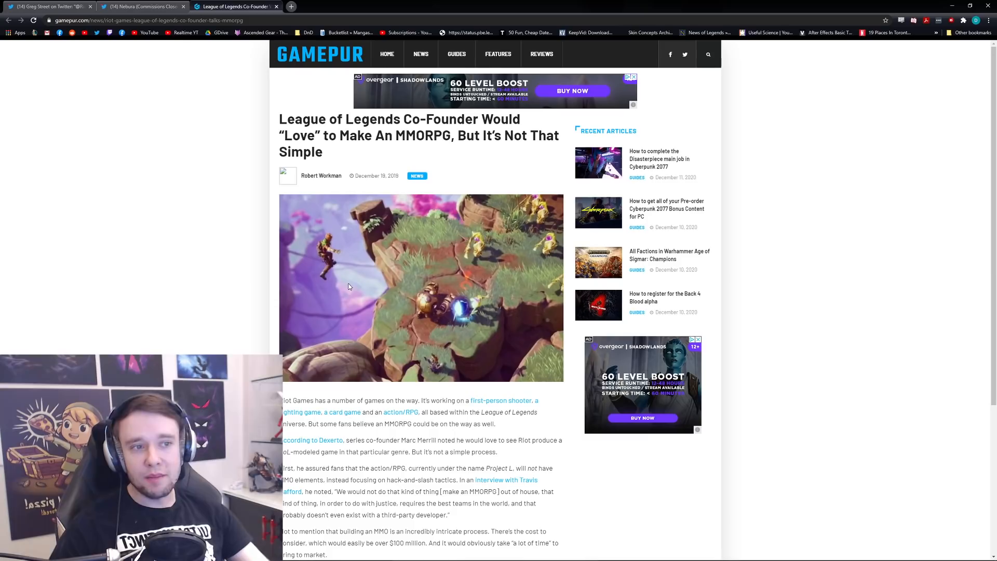
Step: Switch to the tab showing the leaked League of Legends MMO character creation image
{"action": "left_click", "coordinate": [140, 6]}
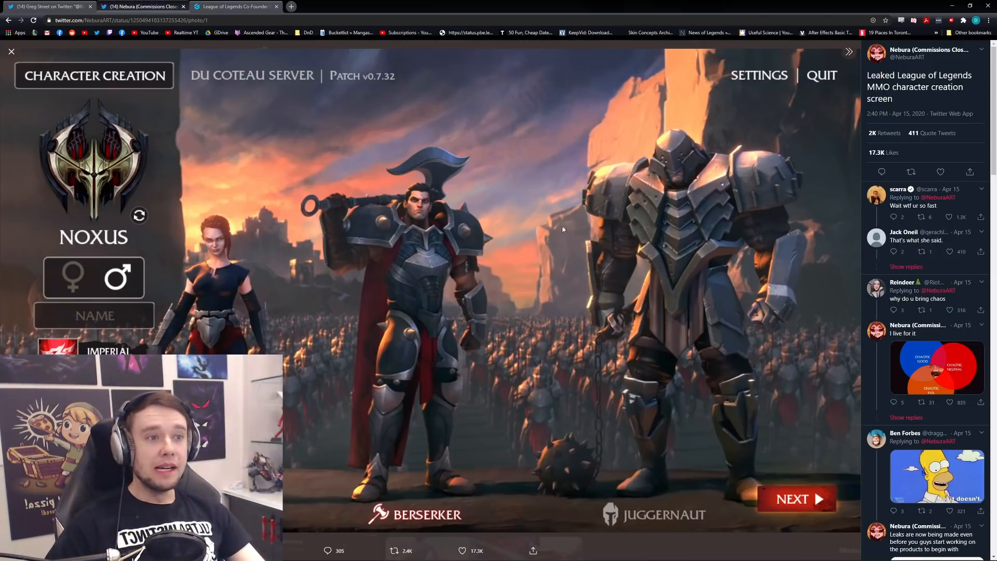